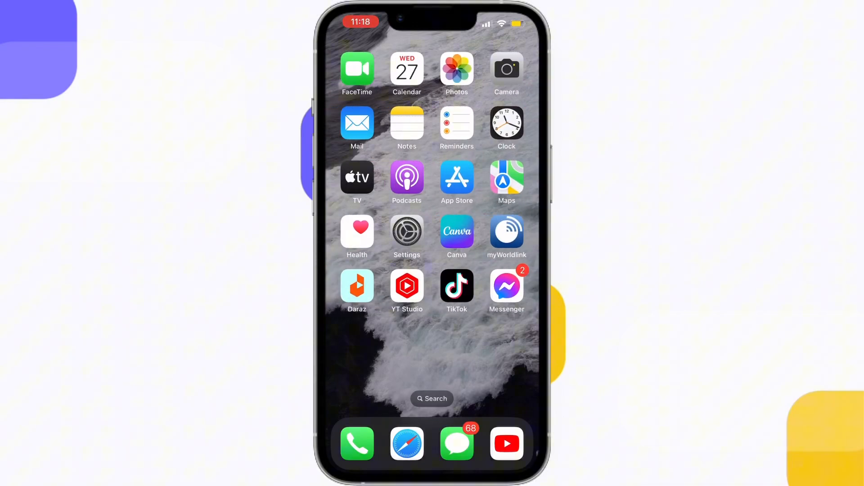
Move to the second Home Screen page showing Weather, Facebook and ChatGPT
click(357, 123)
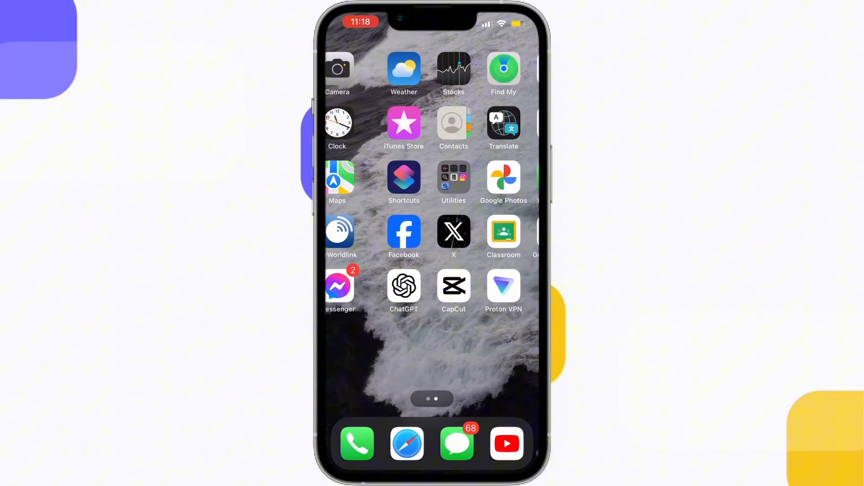
Launch Facebook and reach Notification Settings via Menu > Settings & privacy > Preferences
click(403, 231)
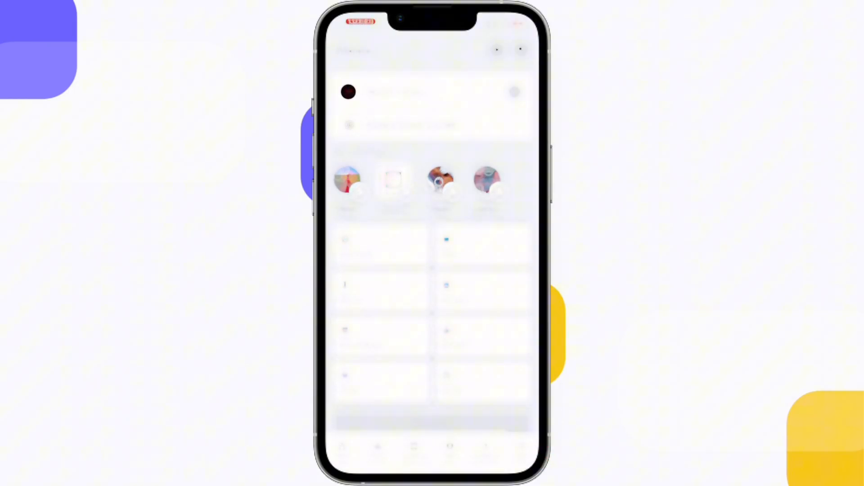
scroll(down, 3)
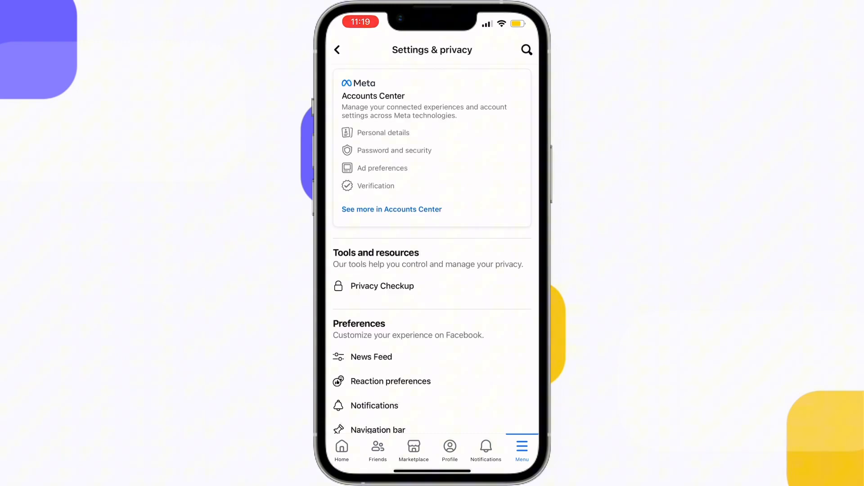
scroll(down, 3)
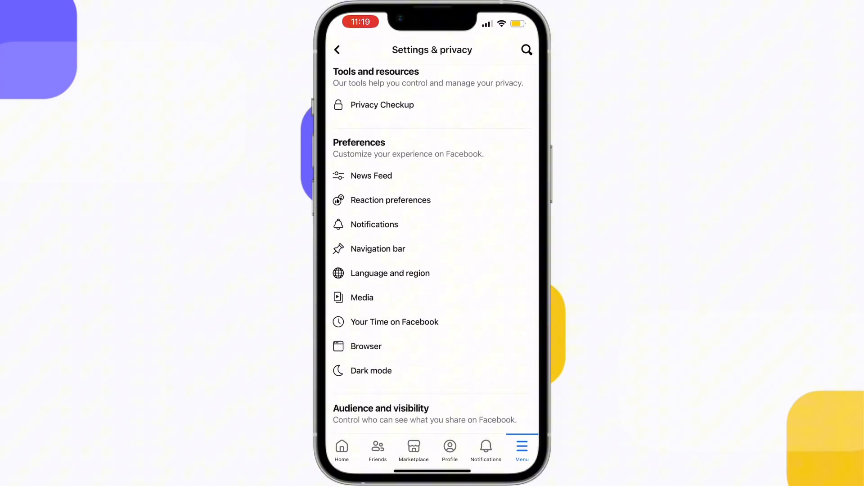
click(375, 225)
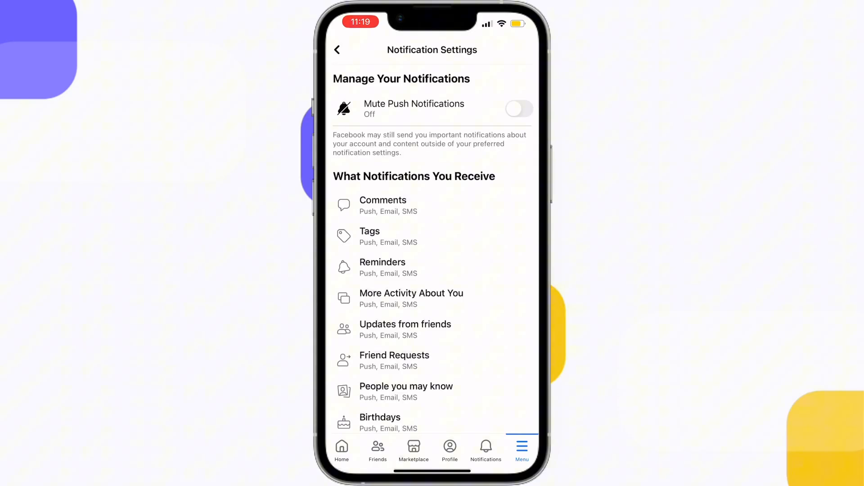
Scroll to Where You Receive Notifications and enter the Email delivery settings
scroll(down, 3)
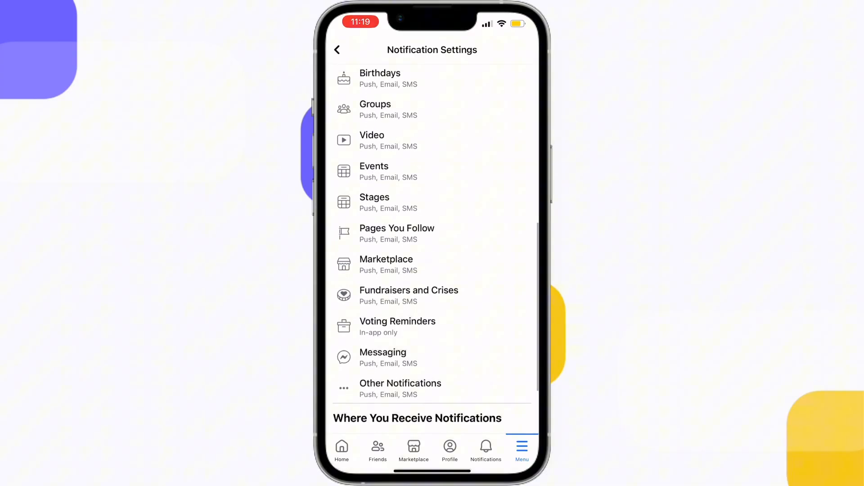
scroll(down, 3)
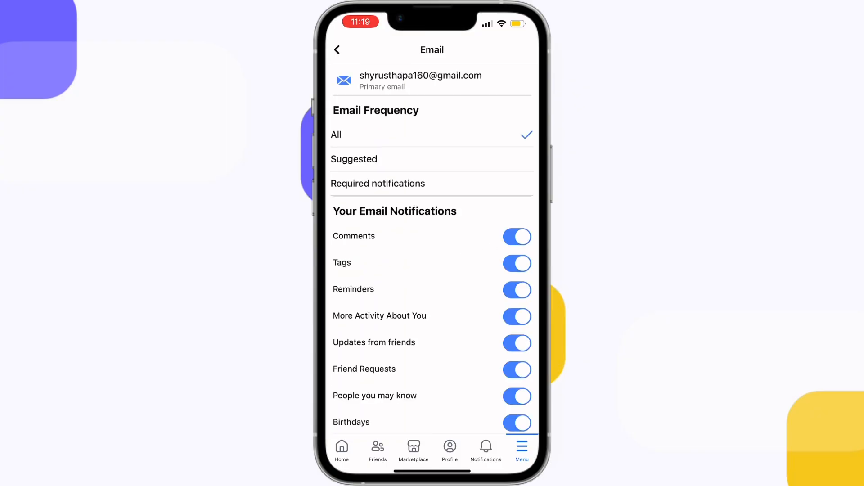
Switch off all Your Email Notifications toggles and return to the overview showing Push, SMS only
scroll(down, 3)
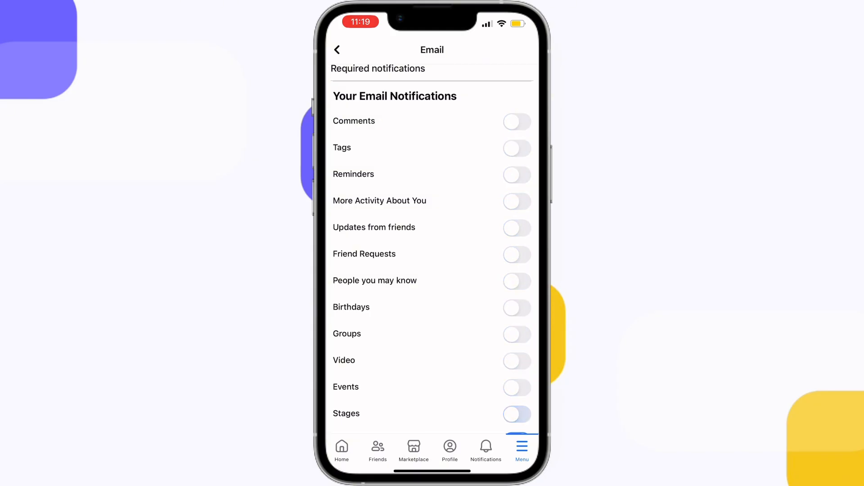
scroll(down, 3)
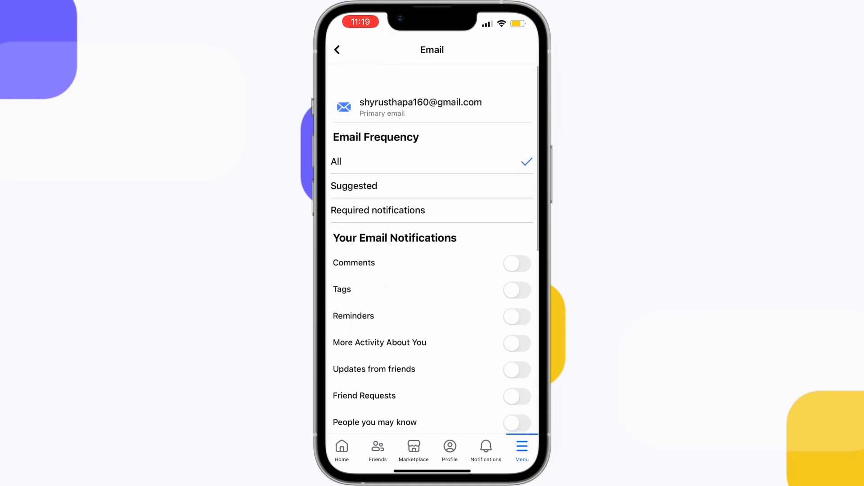
click(338, 49)
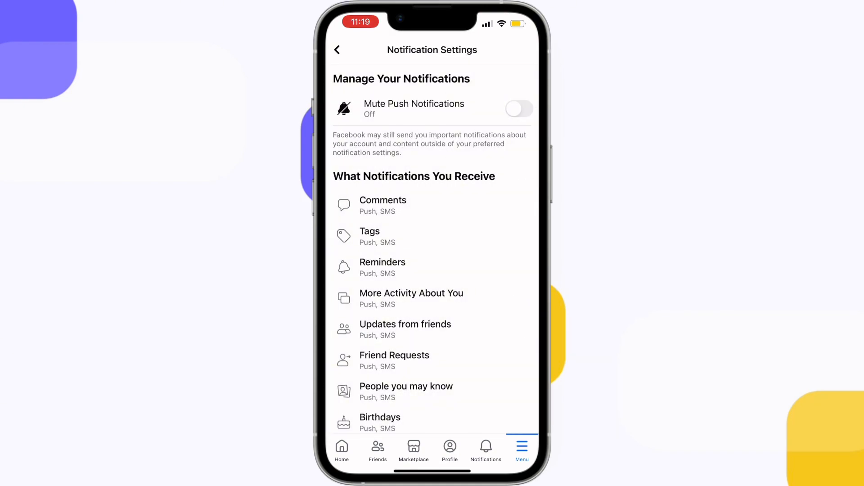